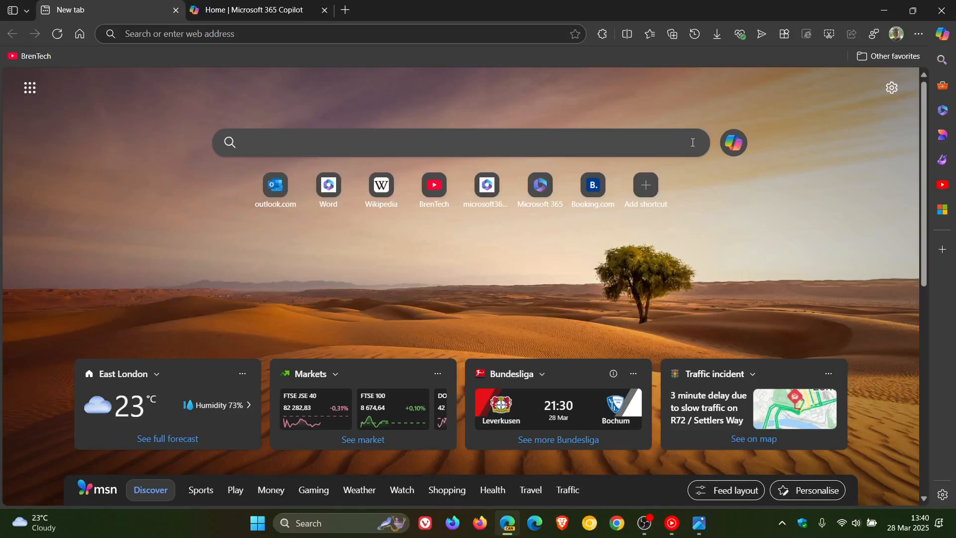
pyautogui.moveTo(848, 96)
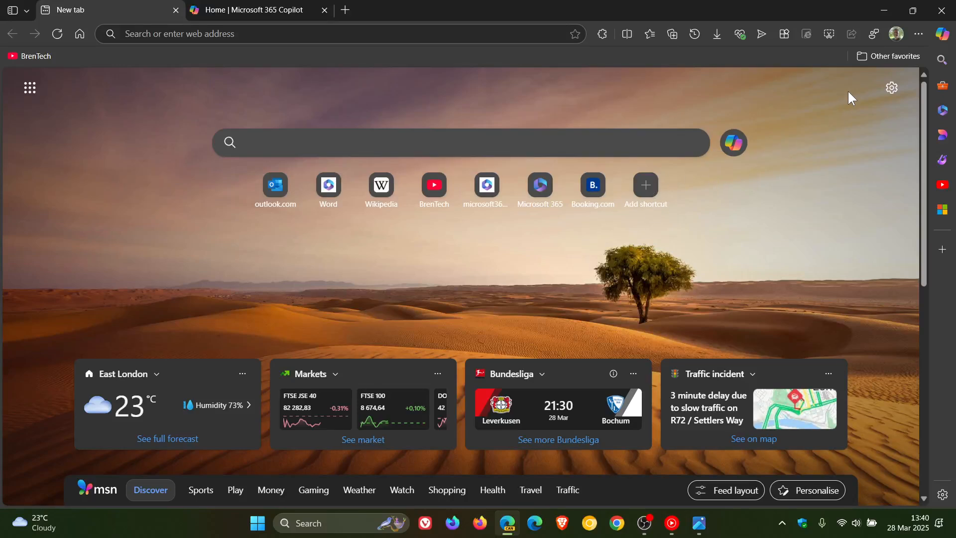
# Open Edge's System and performance settings to confirm Startup boost is off
pyautogui.click(918, 33)
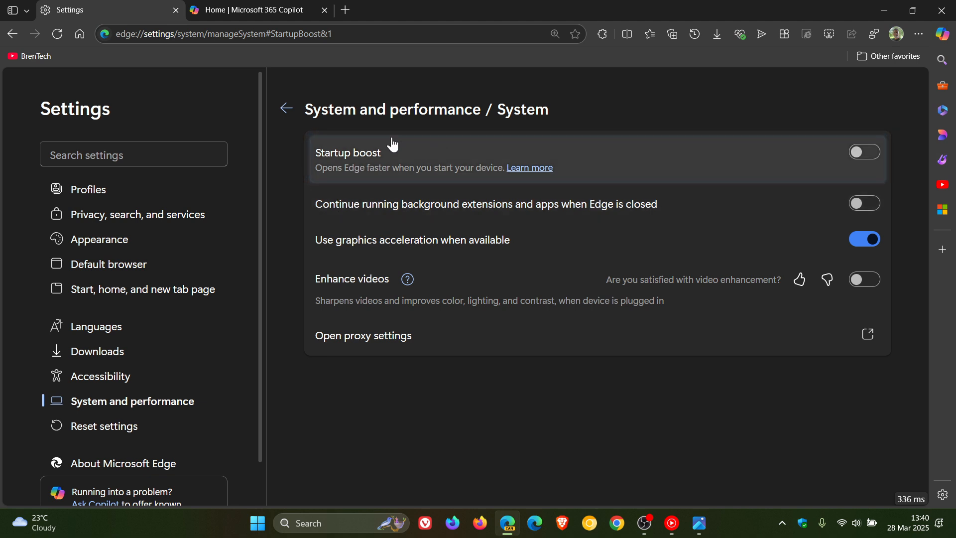
pyautogui.moveTo(495, 188)
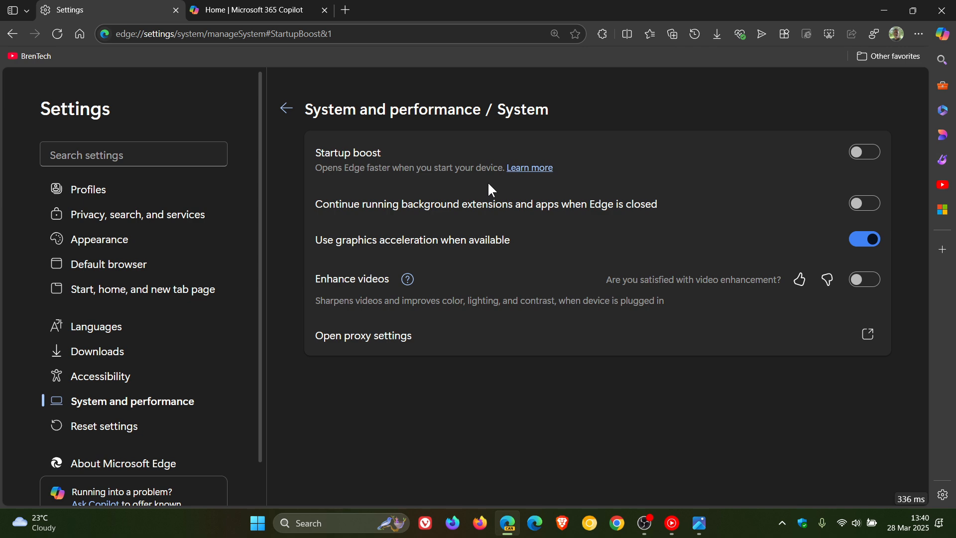
pyautogui.click(259, 10)
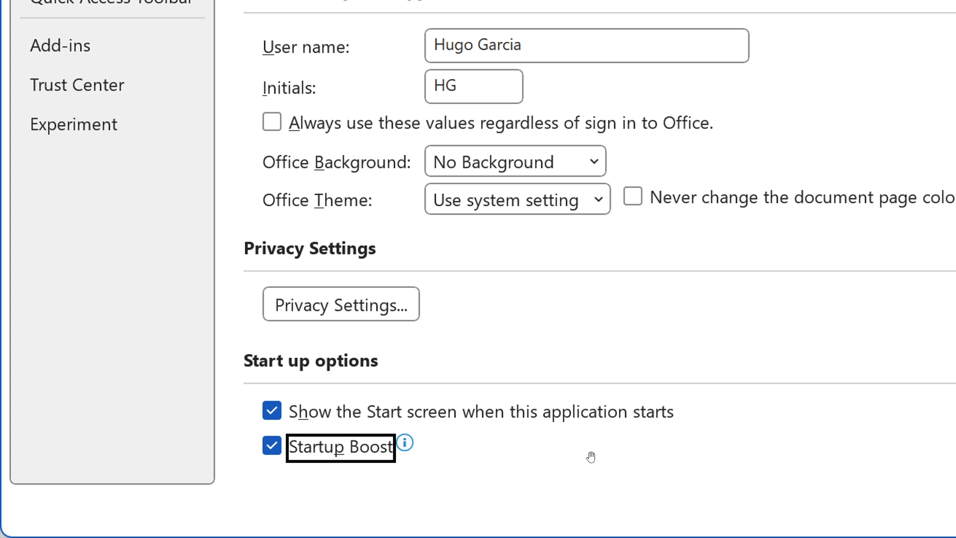
pyautogui.moveTo(416, 489)
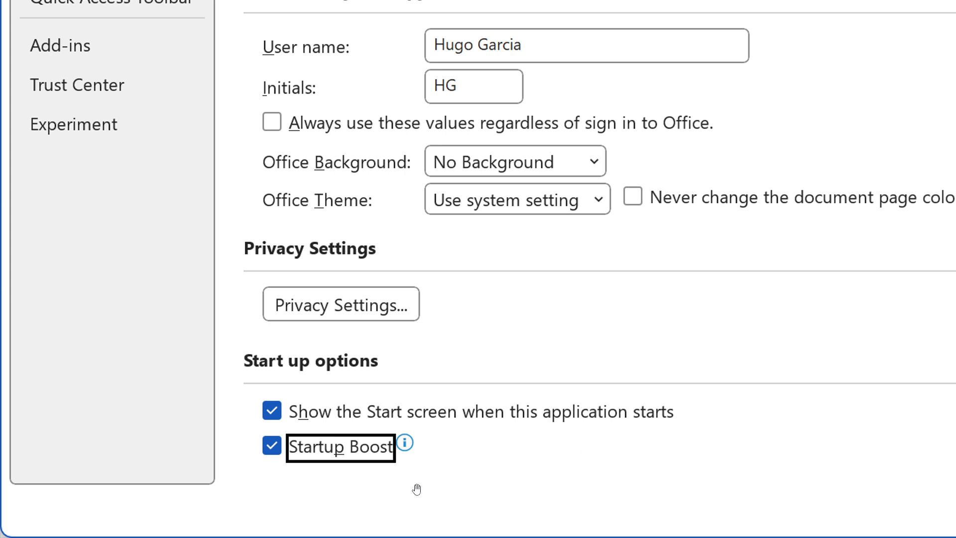
pyautogui.moveTo(447, 462)
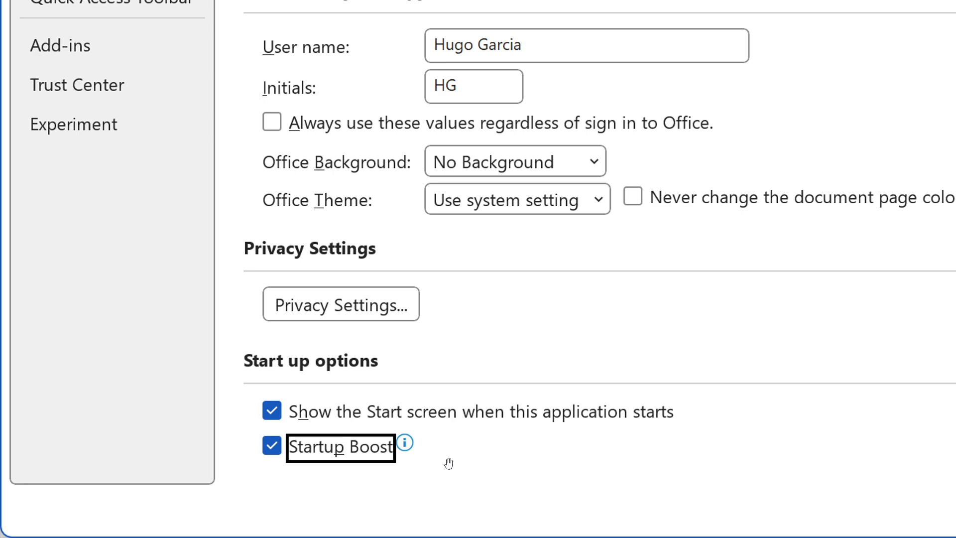
pyautogui.moveTo(268, 428)
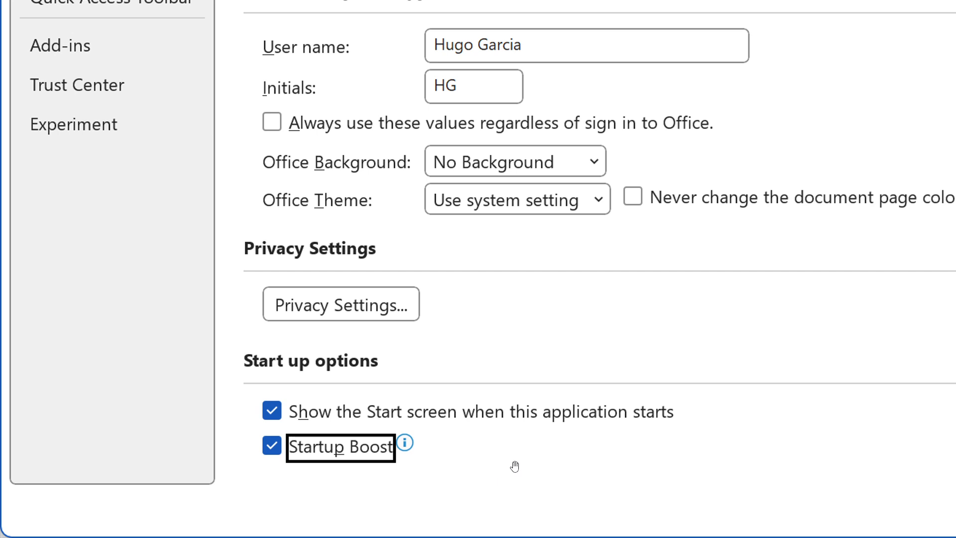
pyautogui.moveTo(598, 328)
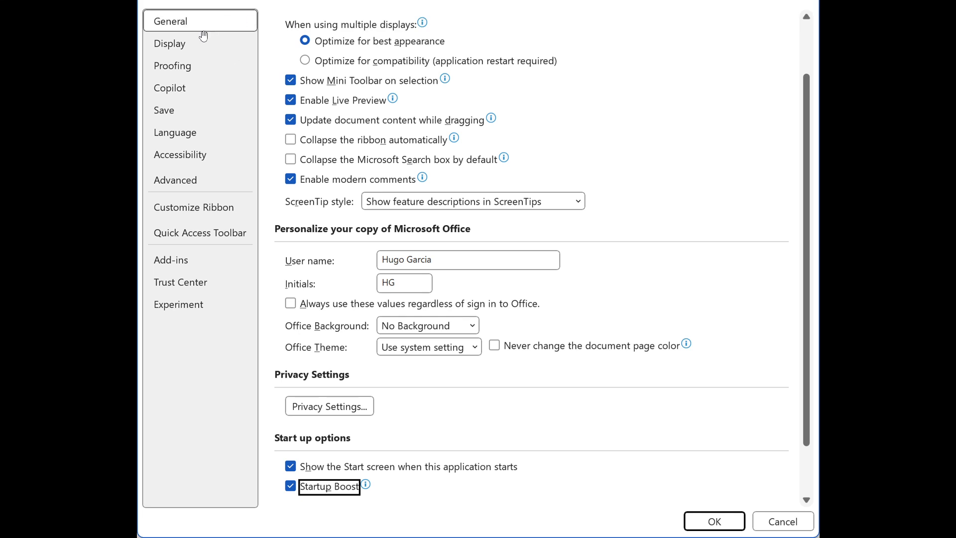
pyautogui.moveTo(643, 267)
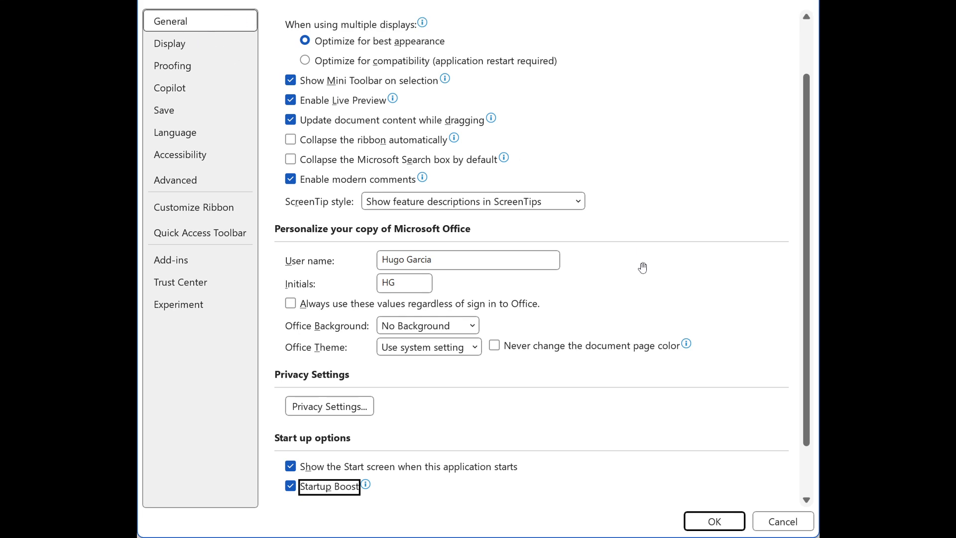
pyautogui.moveTo(437, 443)
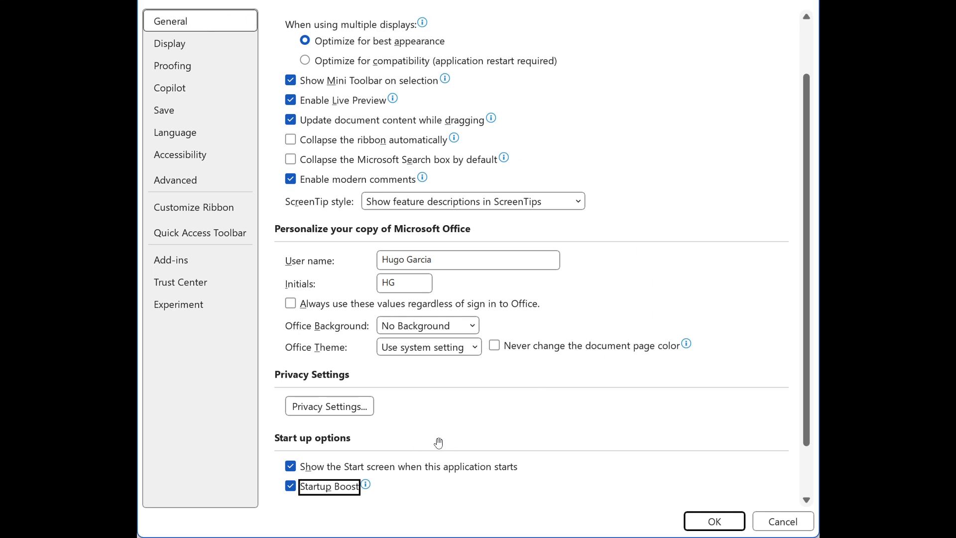
pyautogui.moveTo(465, 511)
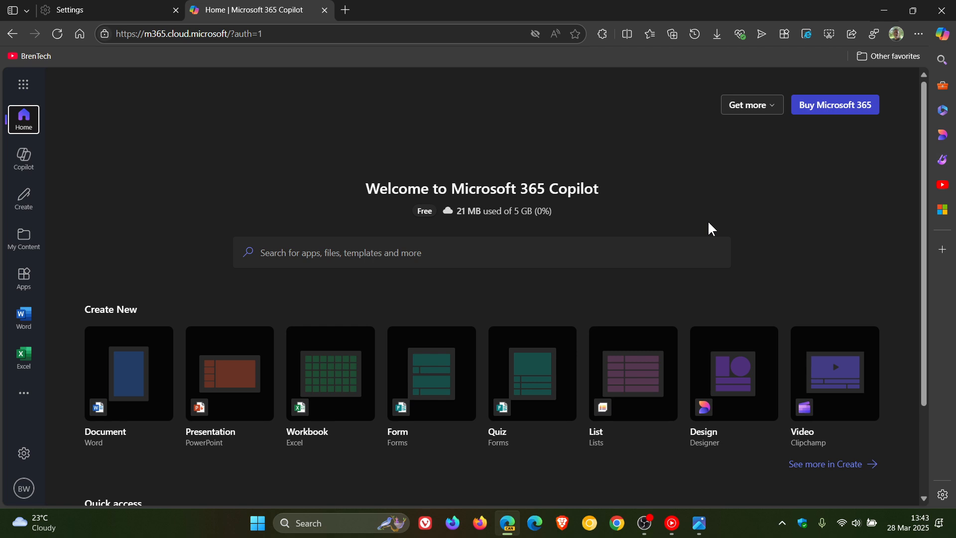
pyautogui.moveTo(161, 83)
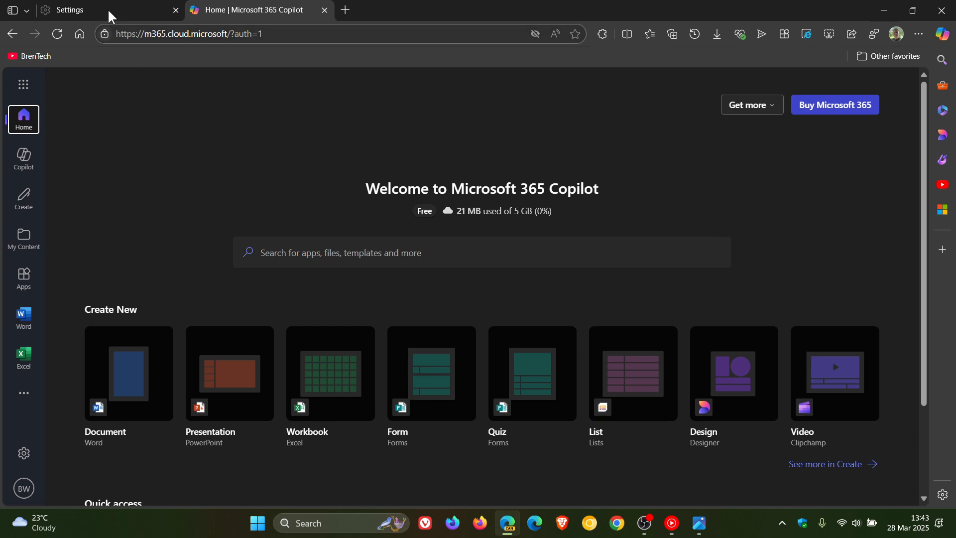
# Return to Edge's Settings tab showing Startup boost still switched off
pyautogui.click(74, 10)
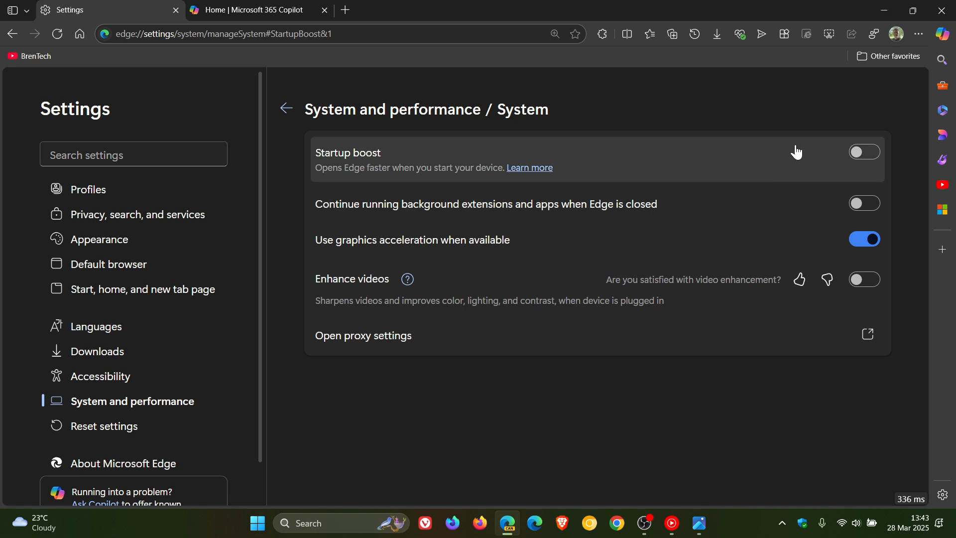
pyautogui.moveTo(791, 158)
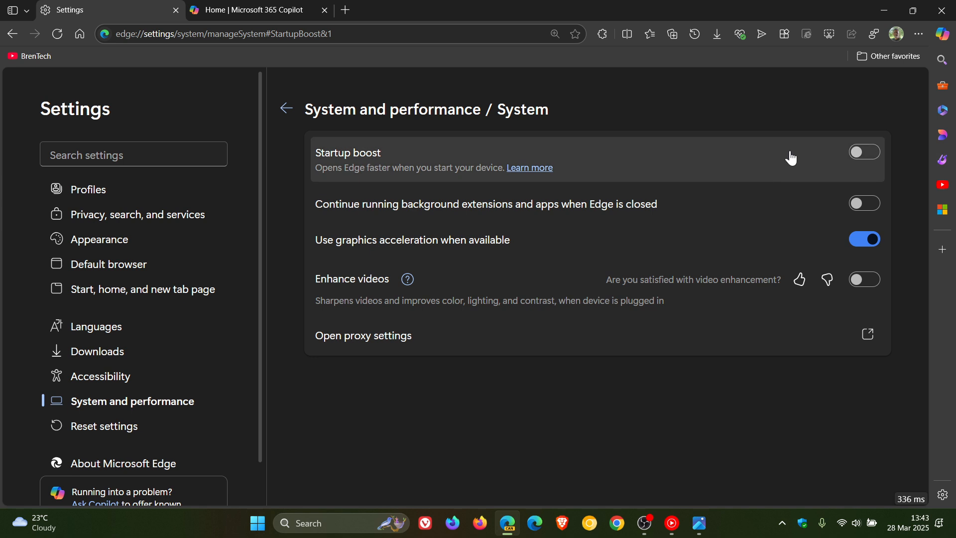
pyautogui.moveTo(787, 160)
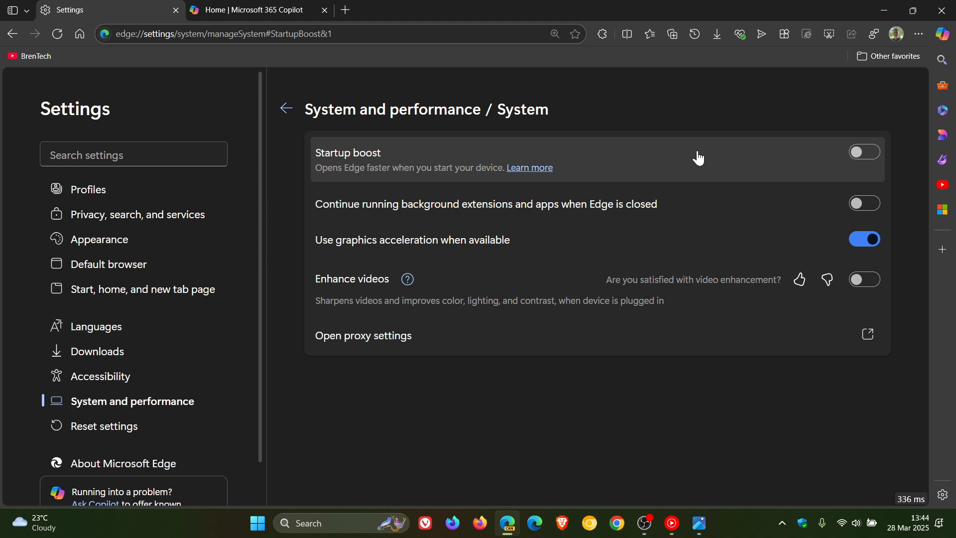
pyautogui.moveTo(100, 61)
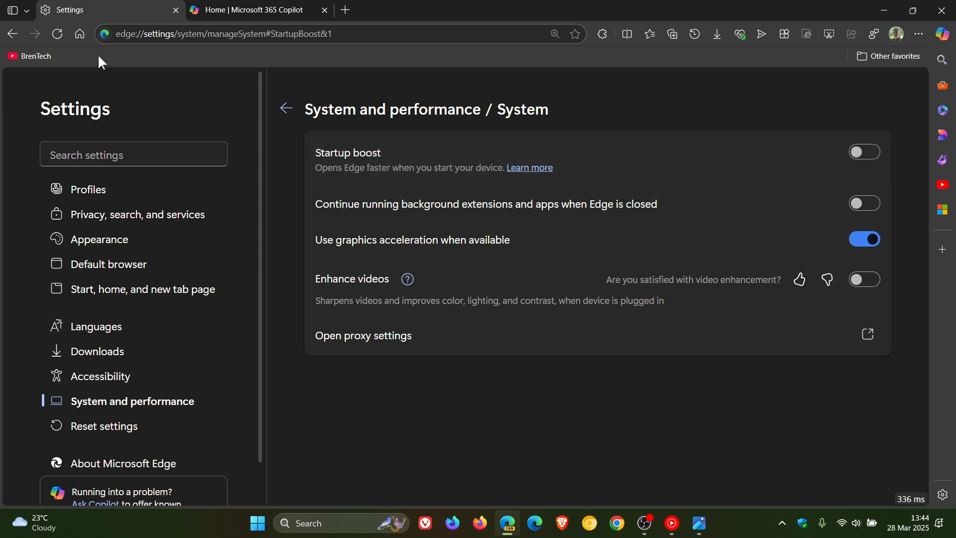